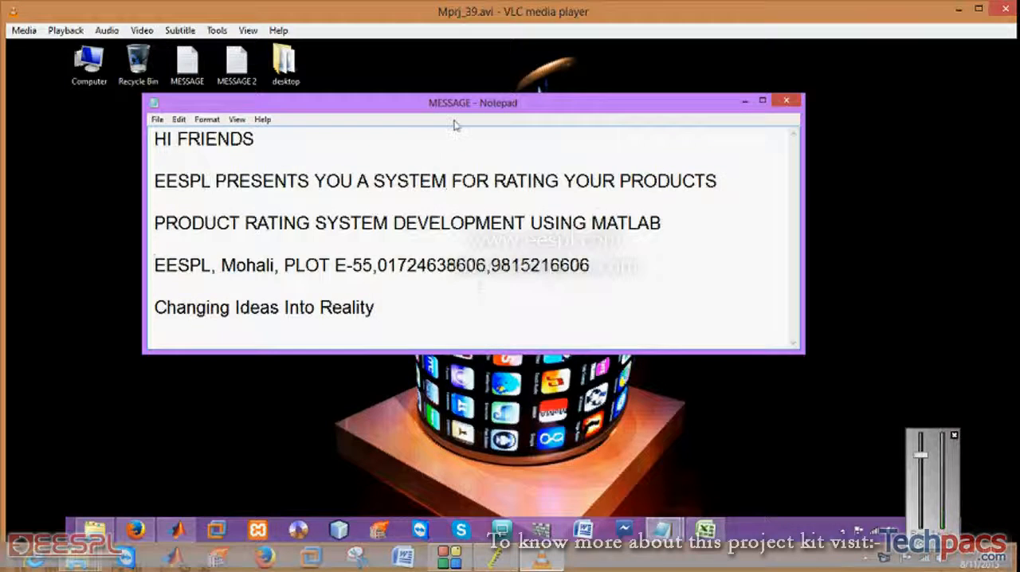
Close the introductory MESSAGE note in Notepad, leaving only the desktop.
drag(473, 102, 547, 201)
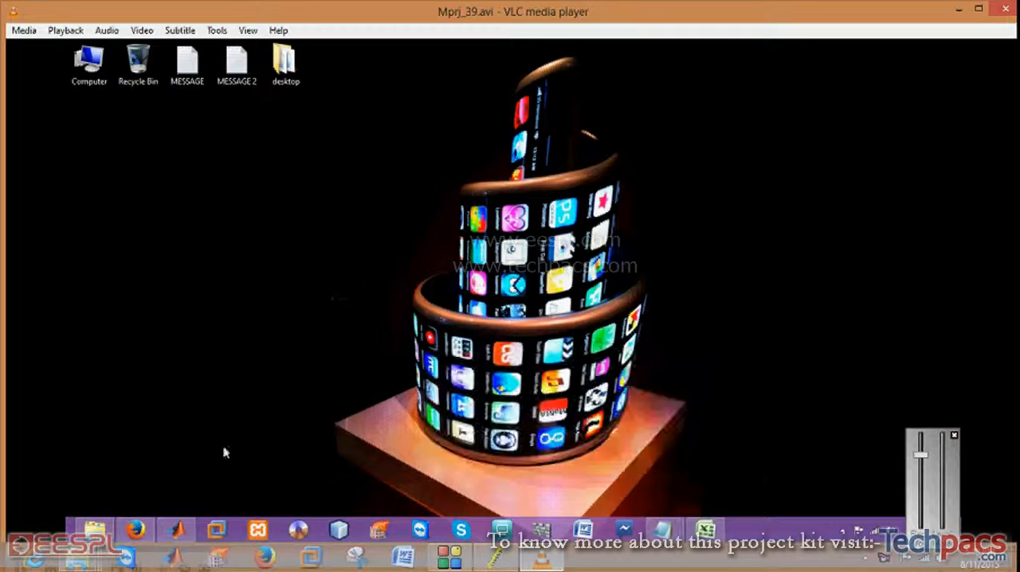
Open the MESSAGE 2 desktop note about the laptop rating demonstration.
double_click(236, 66)
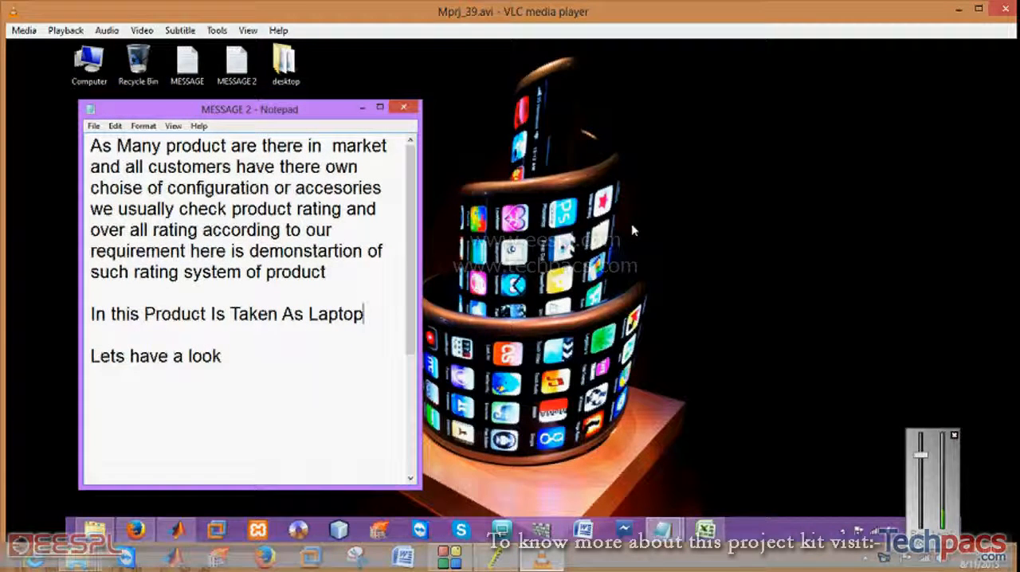
mouse_move(429, 253)
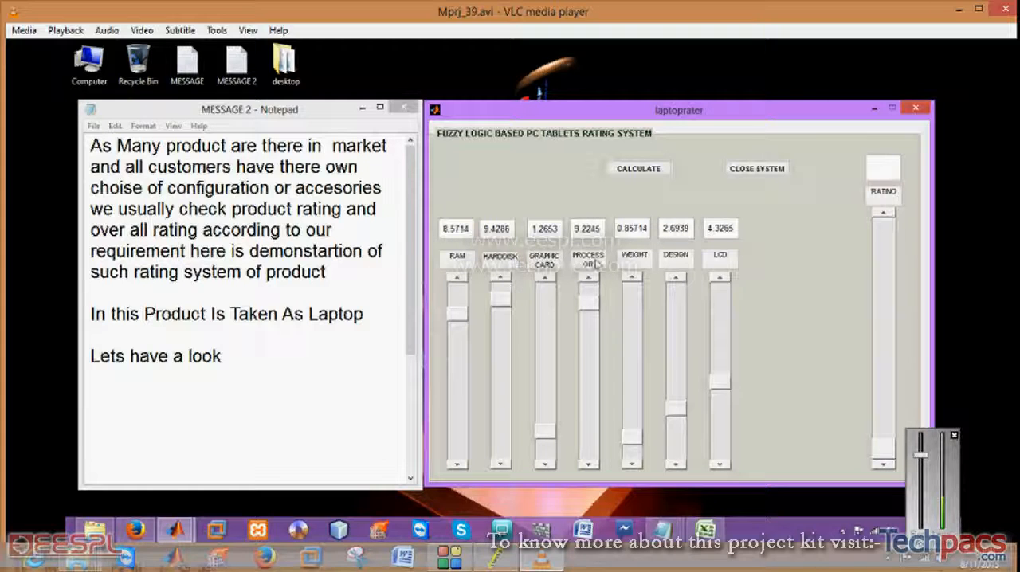
Launch the laptoprater GUI, with RAM and hard disk at 10, giving rating 4.4725.
click(637, 168)
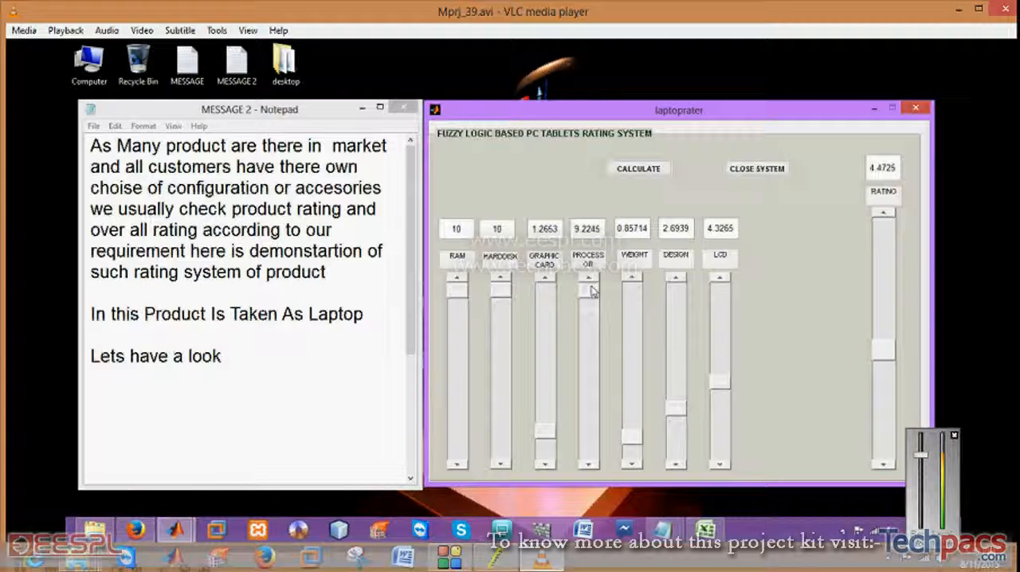
Recalculate with processor also at 10, raising the rating to 5.
click(637, 168)
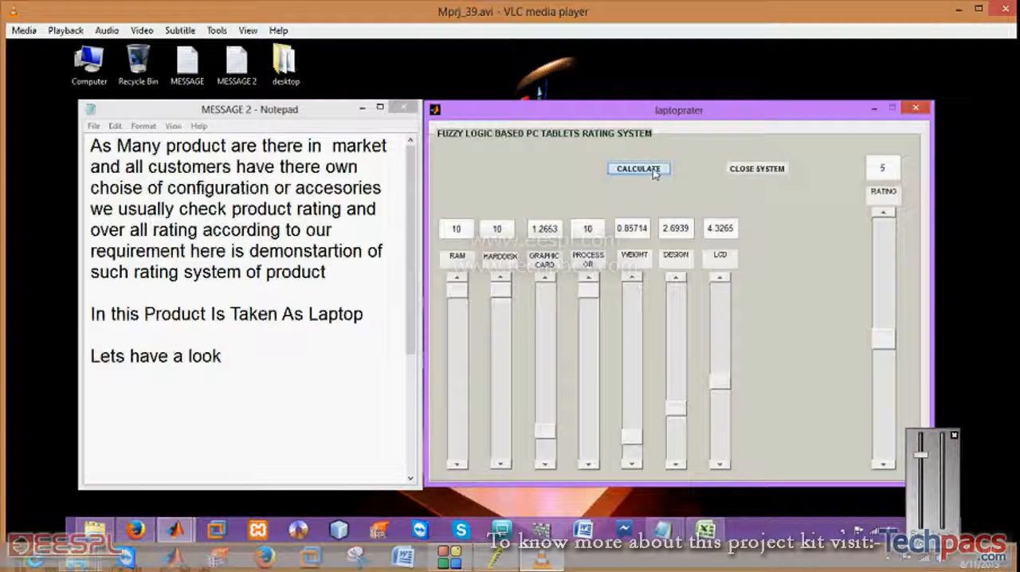